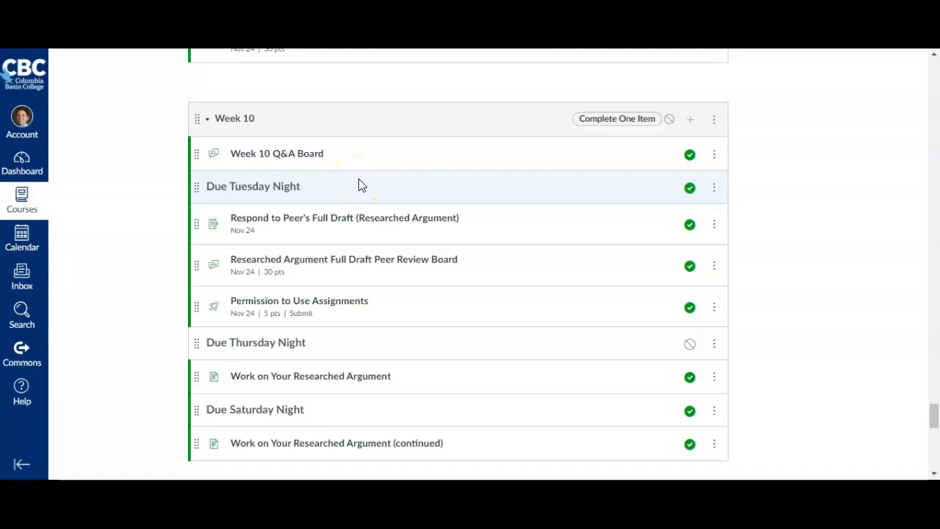
scroll(down, 3)
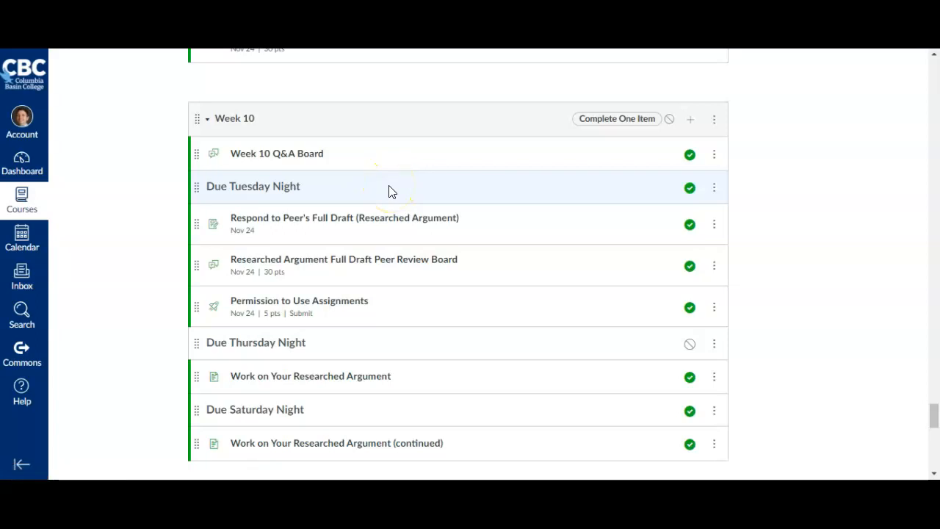
mouse_move(308, 224)
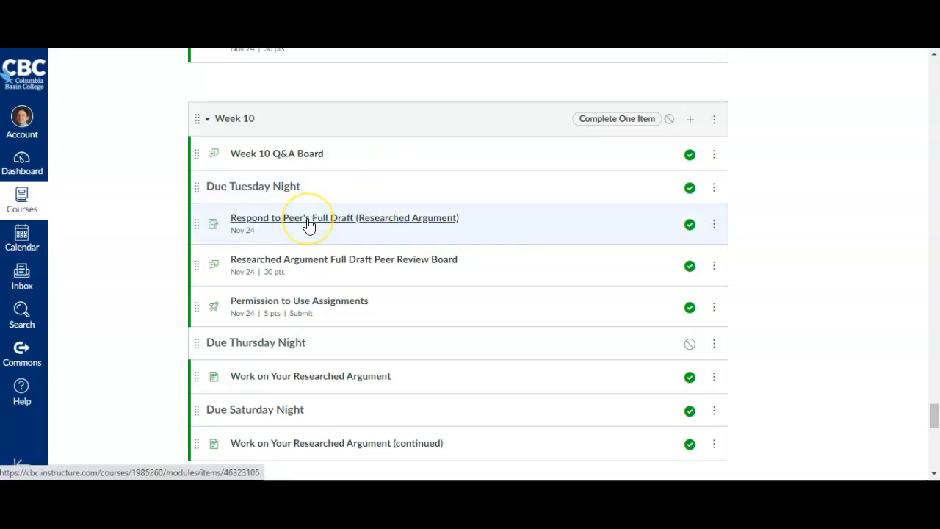
mouse_move(308, 224)
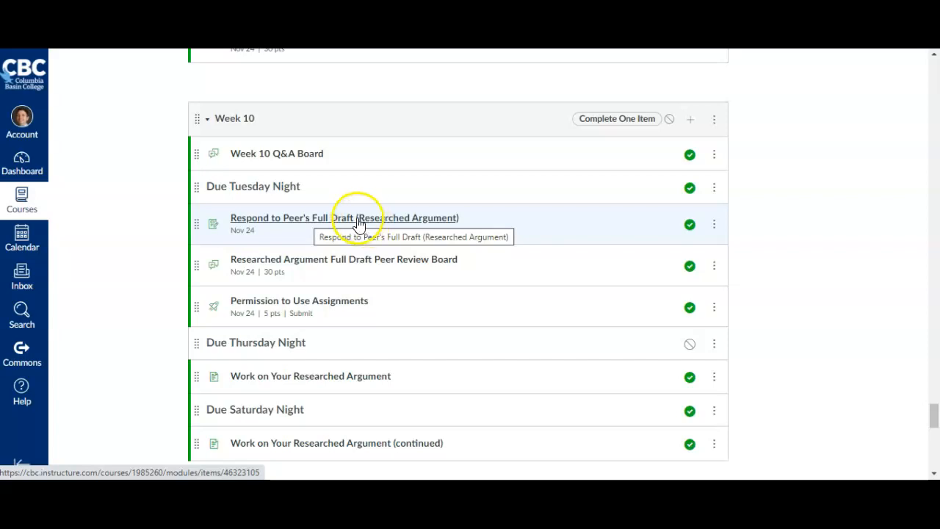
mouse_move(321, 211)
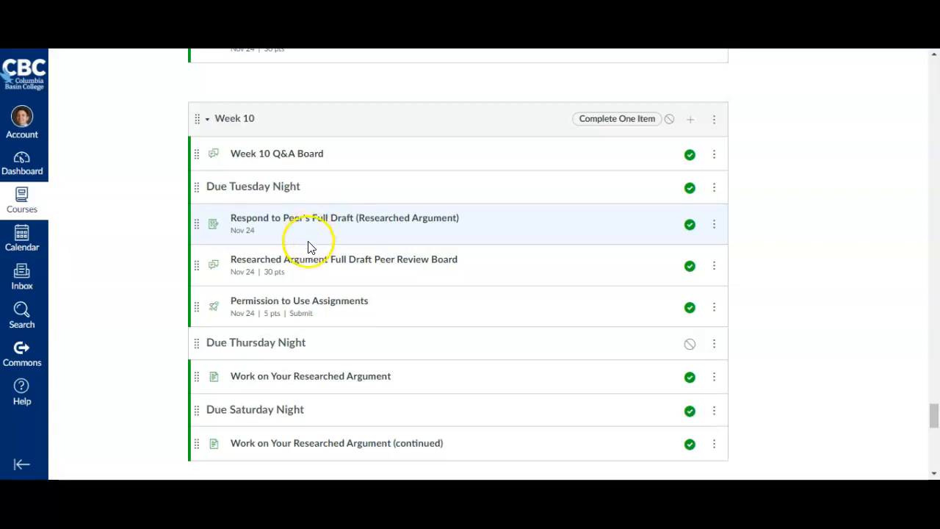
mouse_move(272, 303)
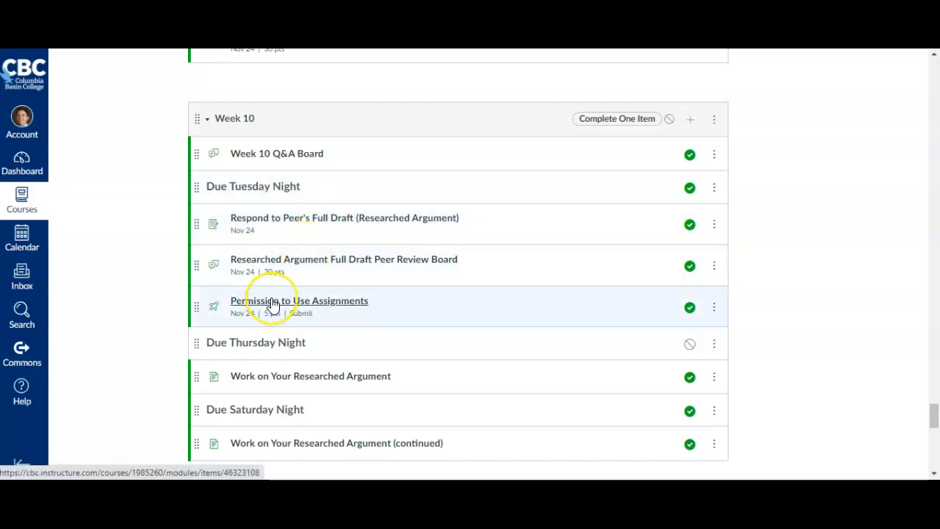
mouse_move(271, 303)
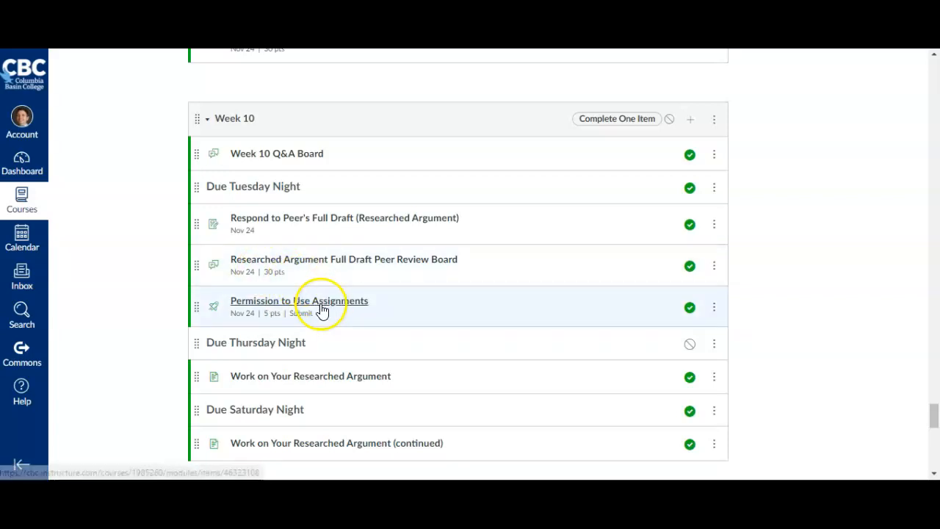
mouse_move(316, 306)
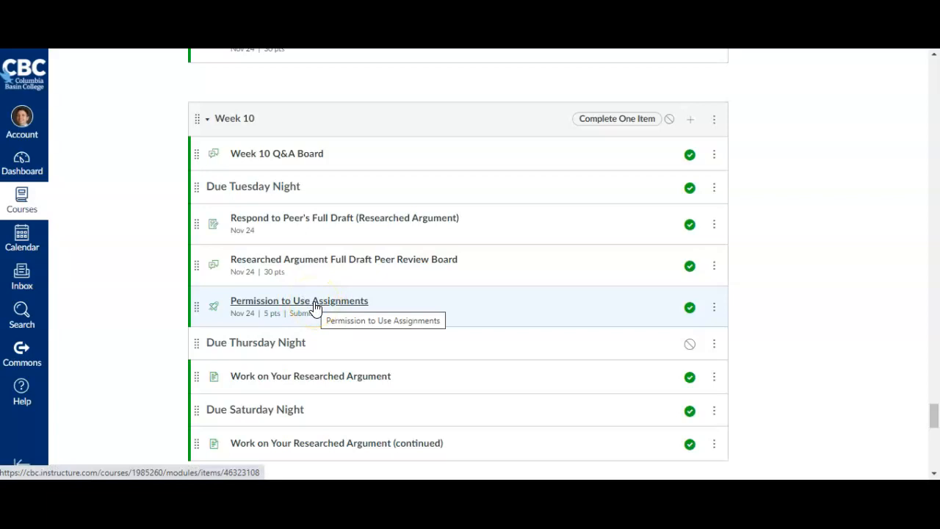
scroll(down, 3)
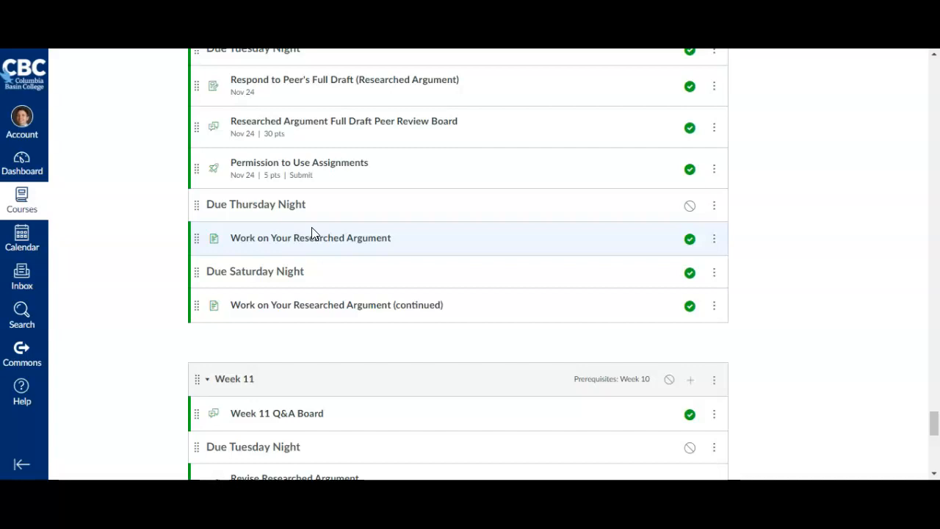
mouse_move(311, 240)
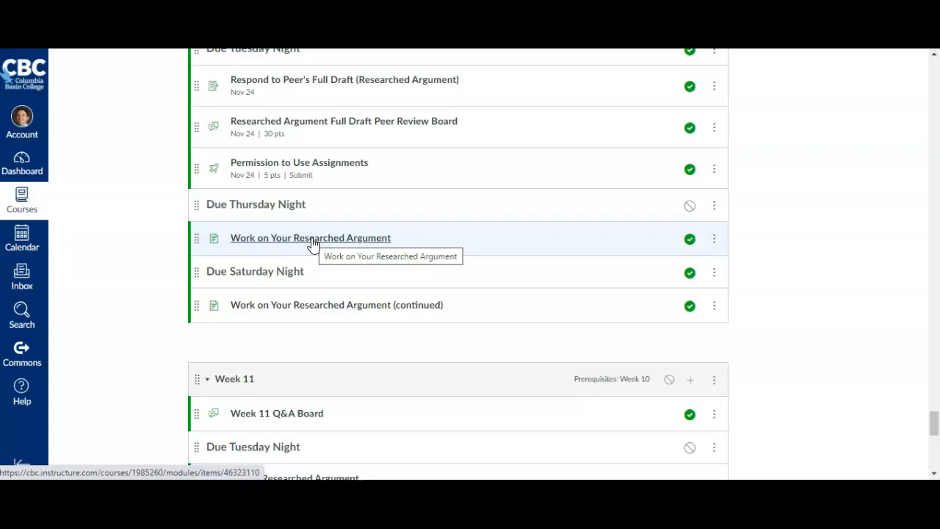
mouse_move(337, 275)
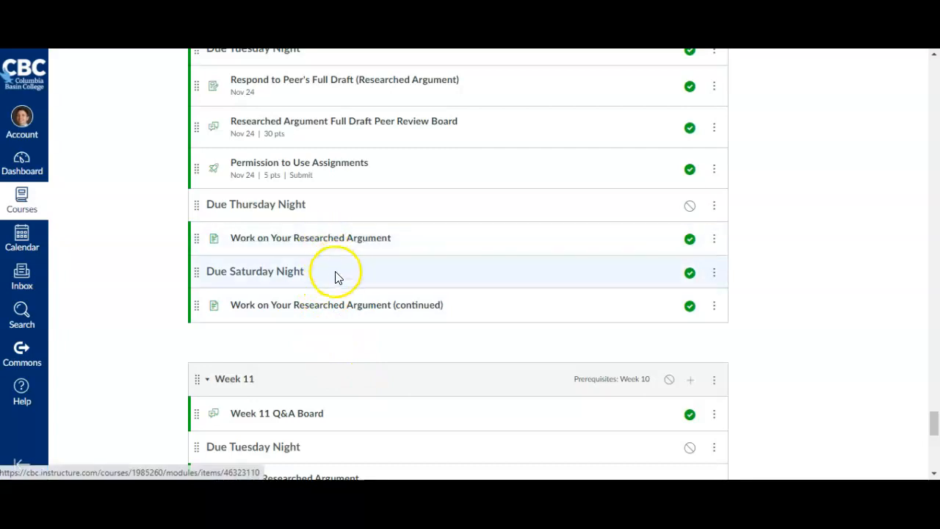
mouse_move(325, 234)
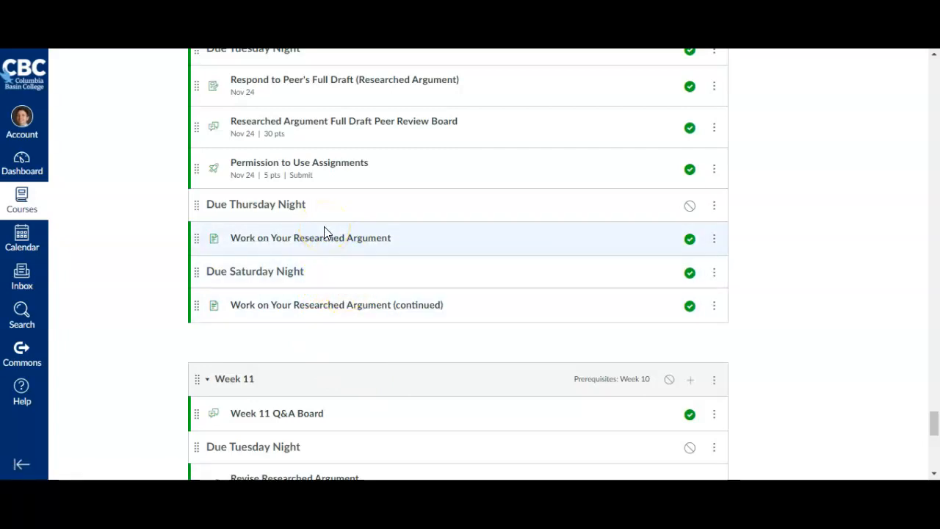
mouse_move(329, 266)
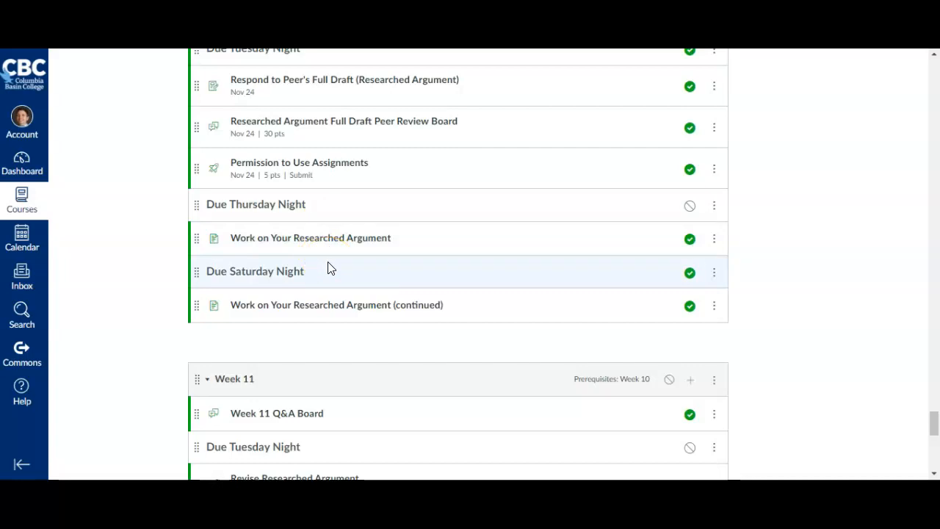
scroll(up, 3)
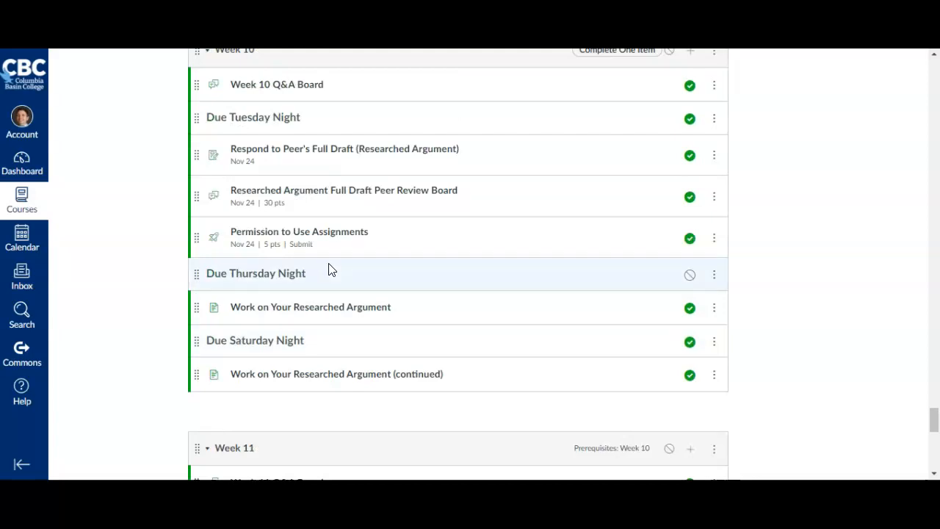
scroll(down, 3)
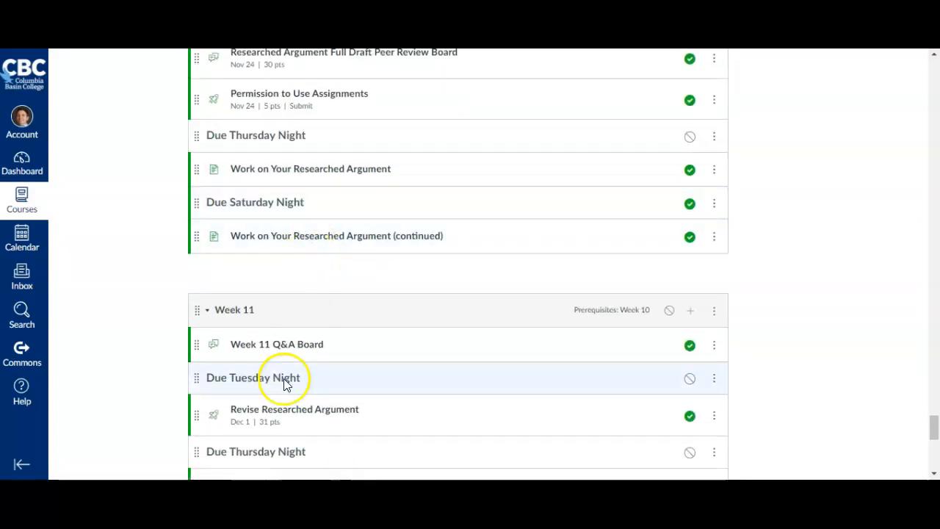
mouse_move(273, 411)
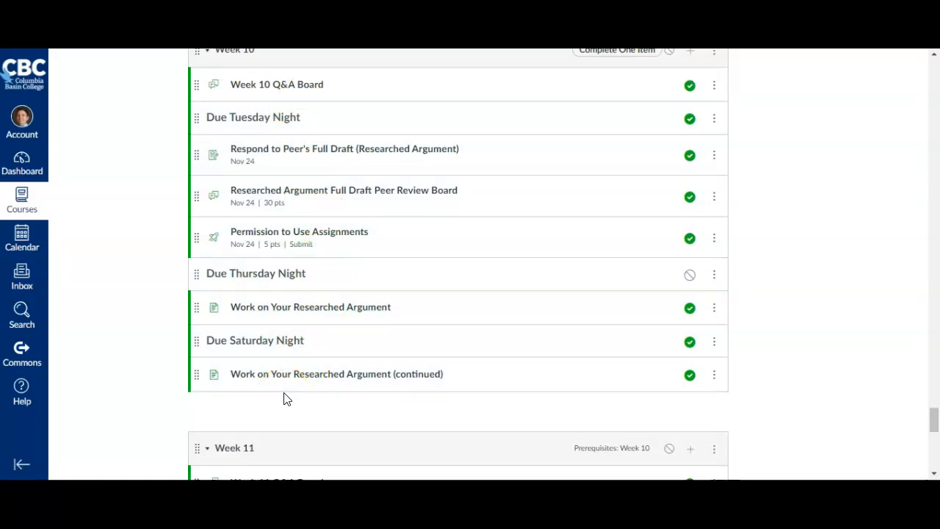
mouse_move(375, 226)
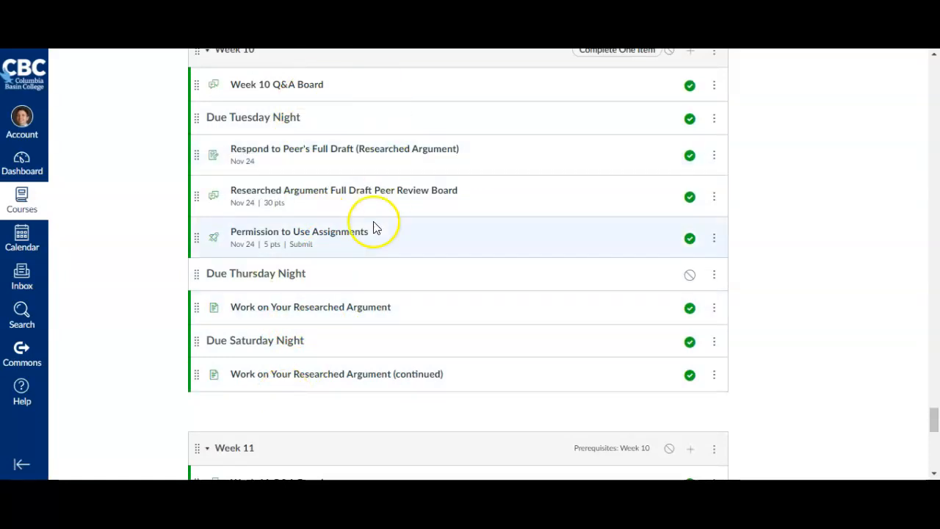
mouse_move(319, 189)
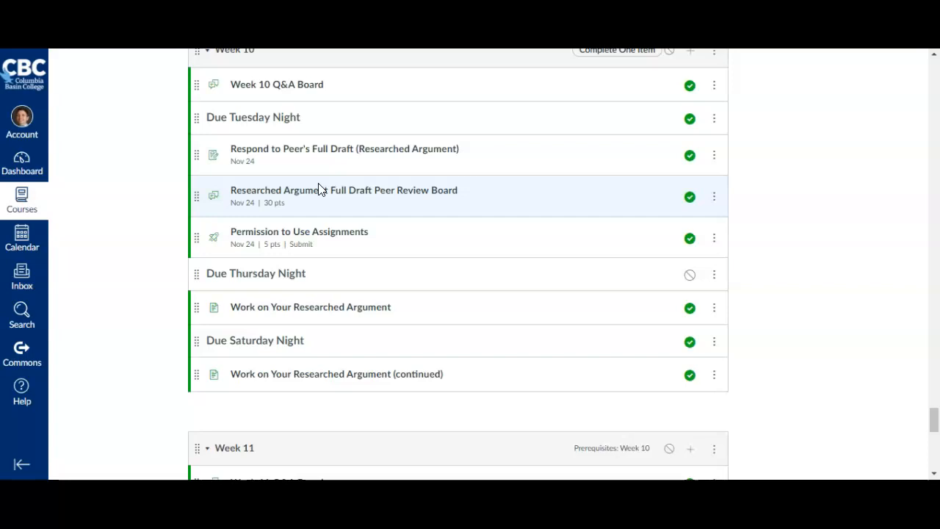
mouse_move(403, 108)
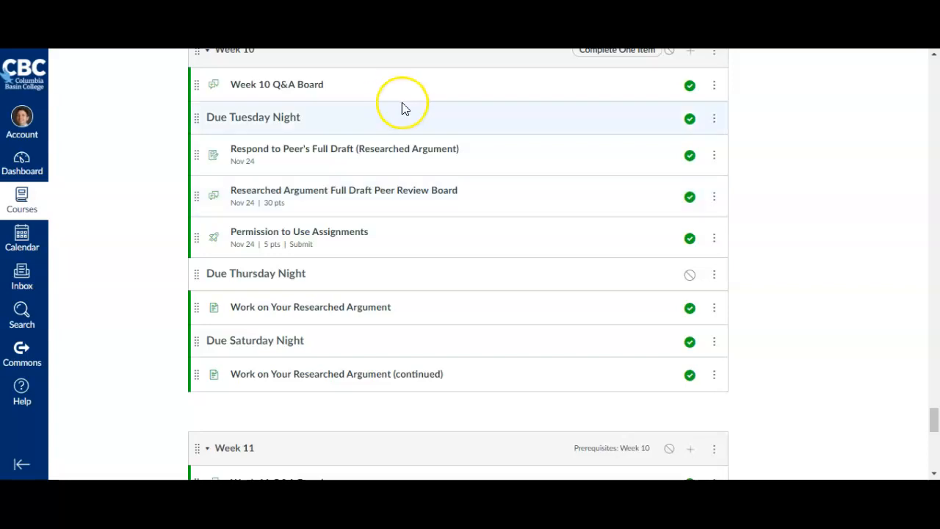